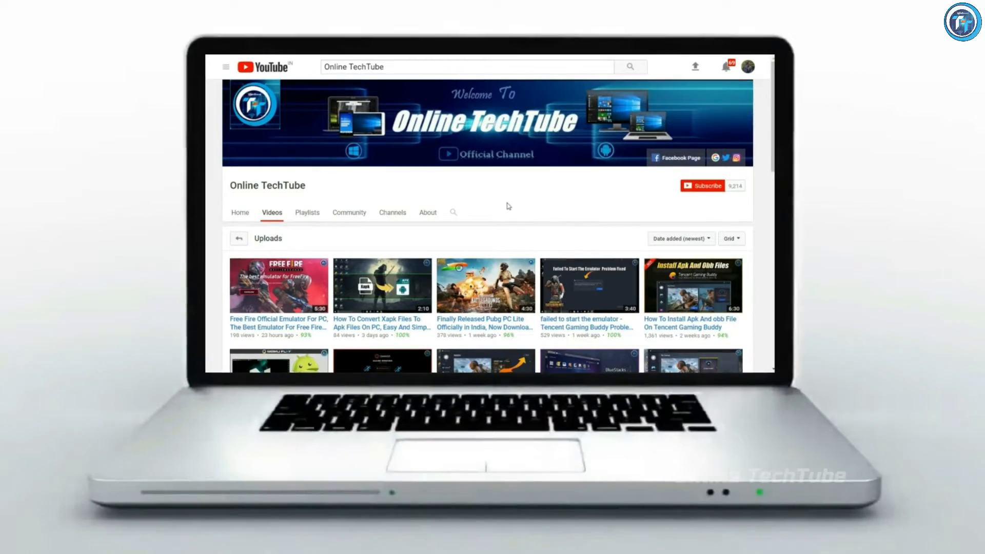
# Subscribe to Online TechTube and choose its bell notification setting.
pyautogui.click(702, 185)
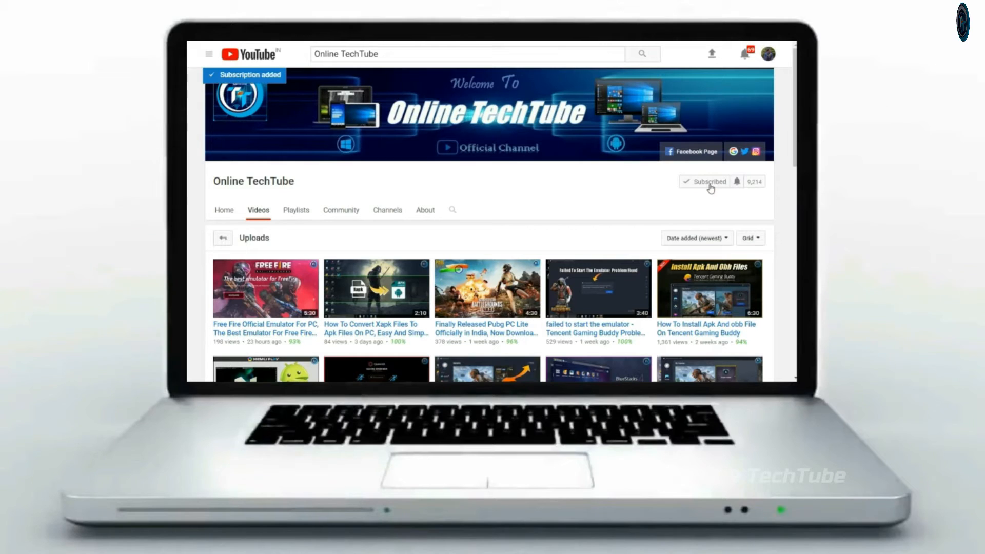
pyautogui.click(736, 182)
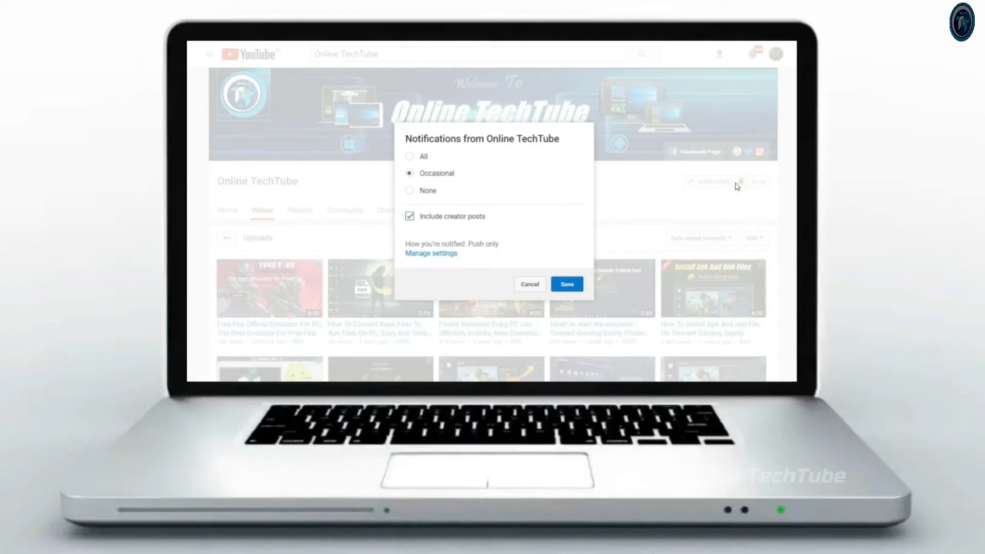
pyautogui.click(410, 156)
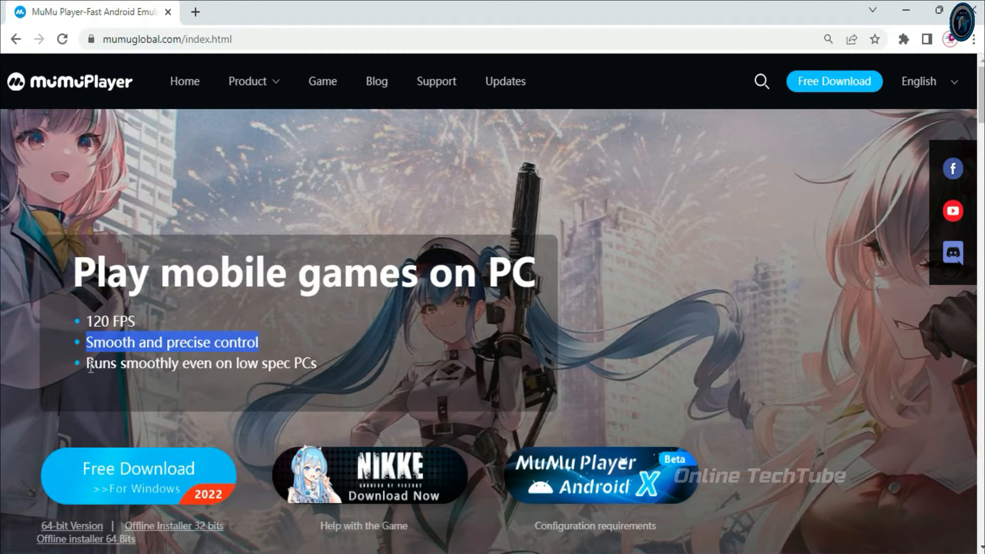
# Scroll the MuMu homepage and start the Windows installer download.
pyautogui.scroll(-3)
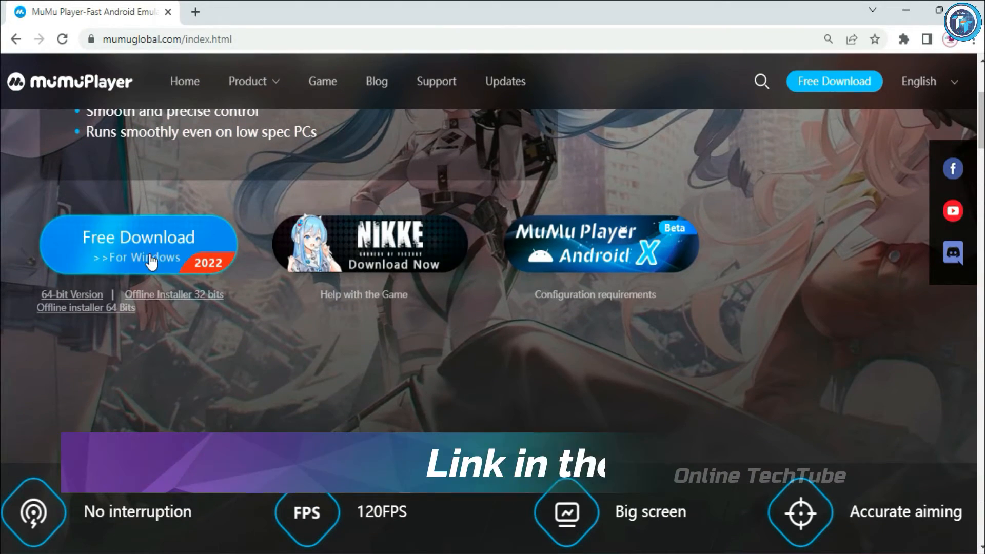
pyautogui.scroll(-3)
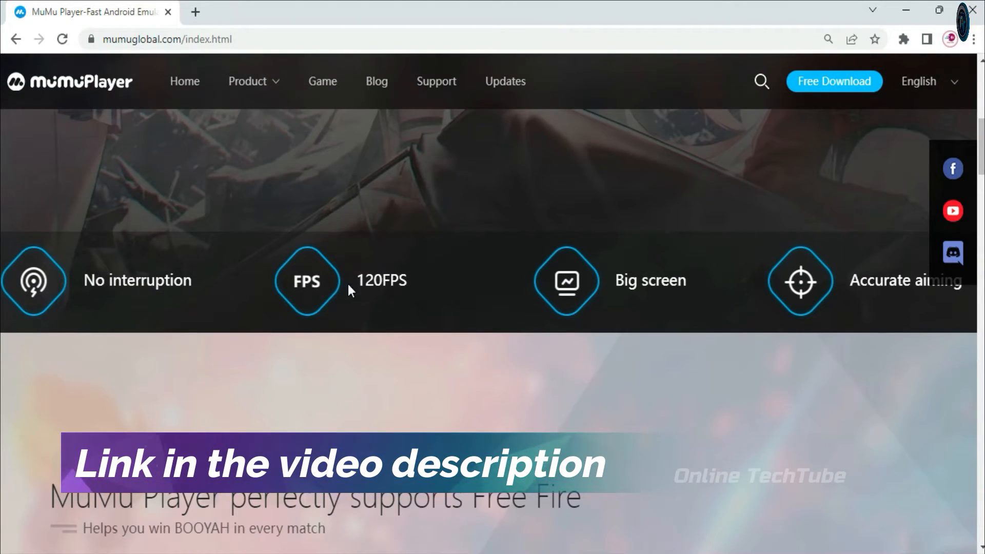
pyautogui.scroll(-3)
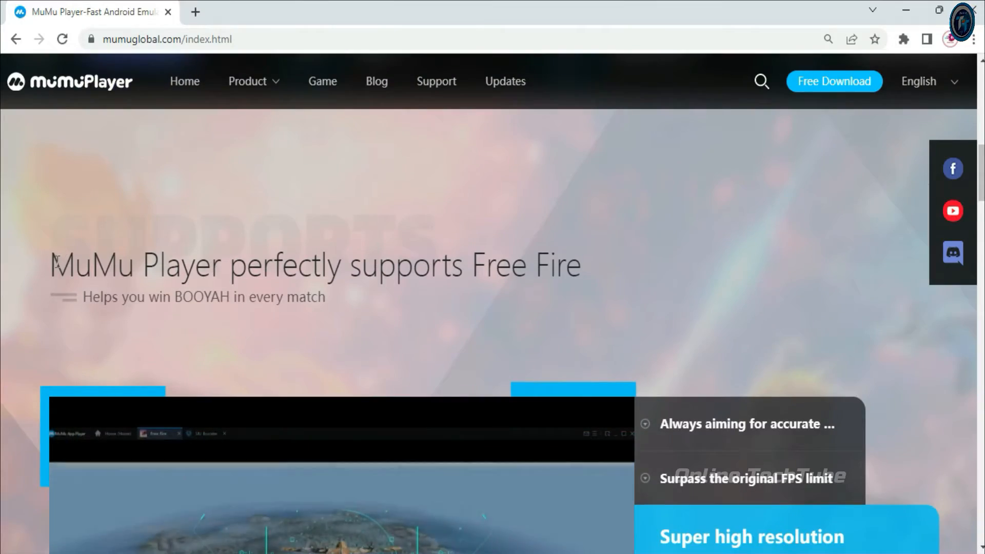
pyautogui.scroll(-3)
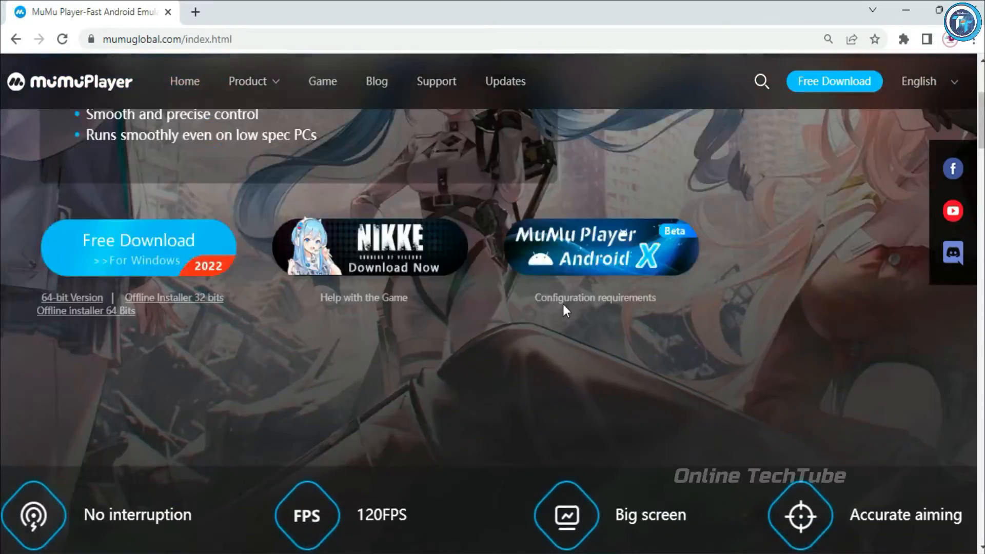
pyautogui.click(138, 240)
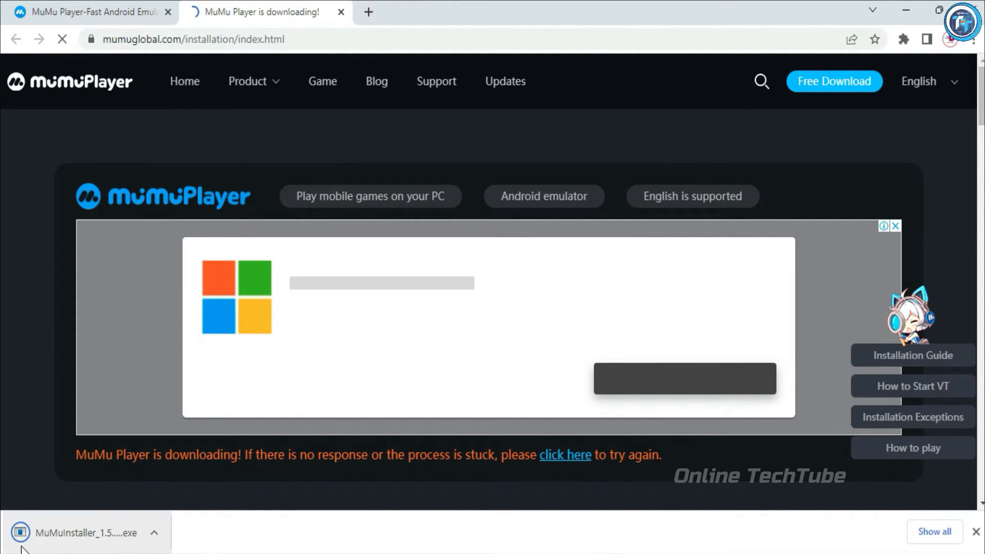
# Run the downloaded MuMuInstaller .exe from the download bar.
pyautogui.click(153, 532)
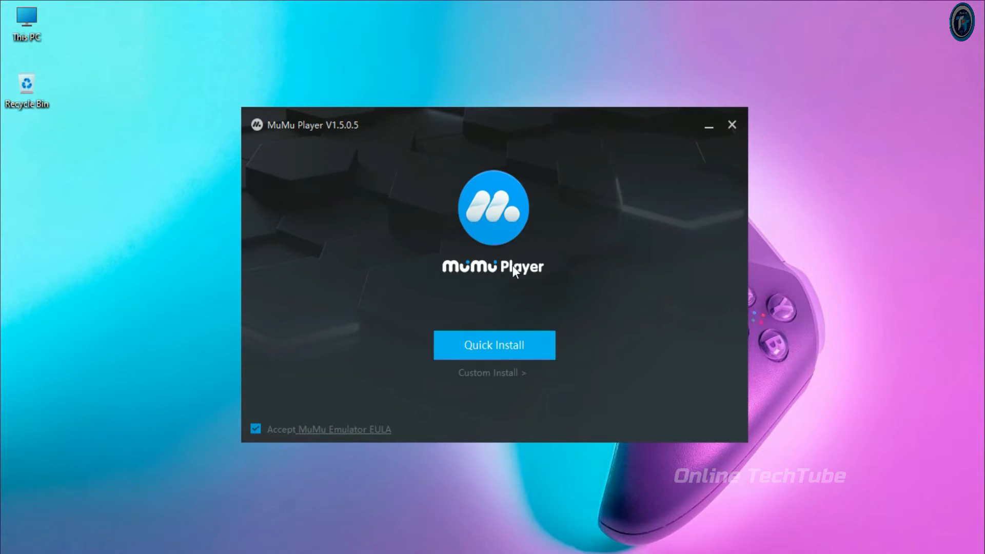
# Review the custom install path, then install MuMu Player with Quick Install.
pyautogui.click(491, 372)
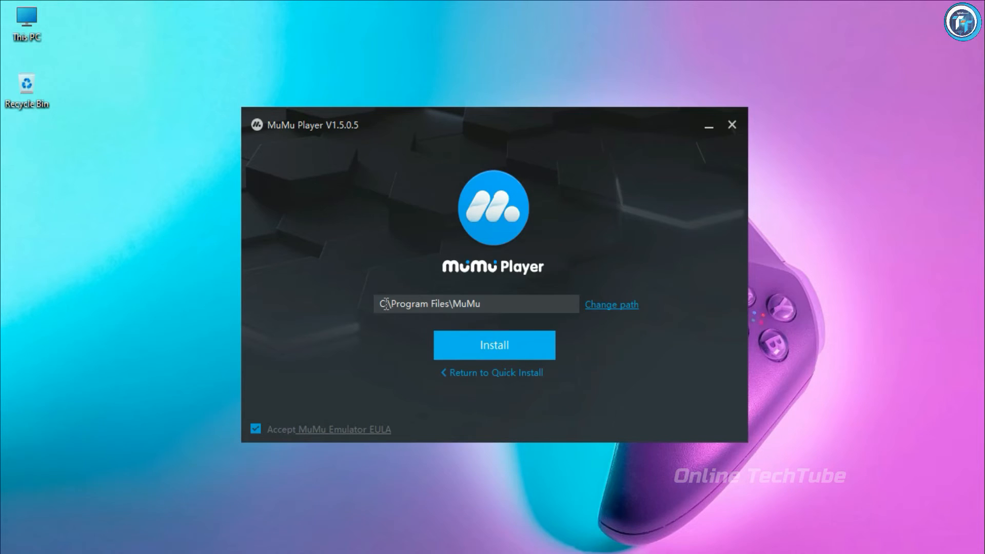
pyautogui.click(495, 372)
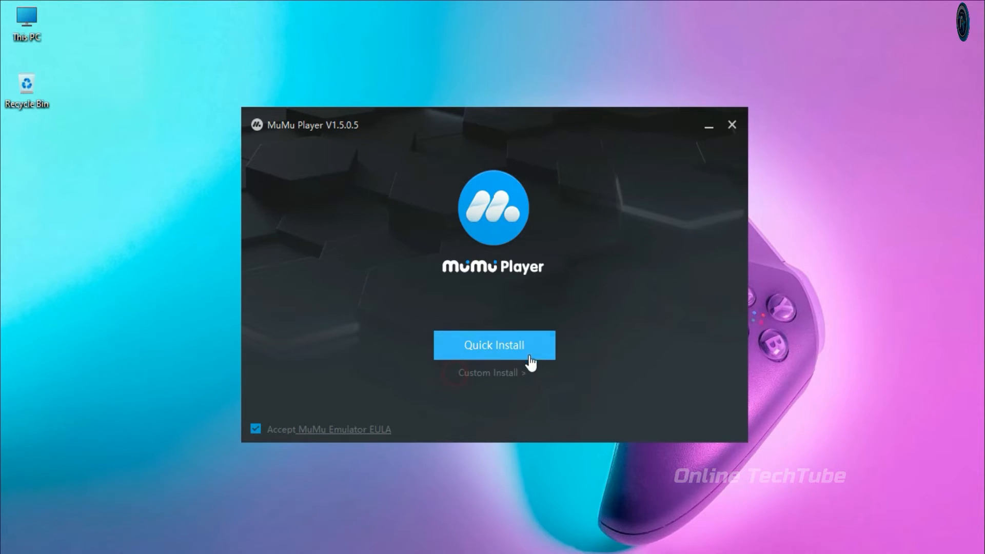
pyautogui.click(494, 345)
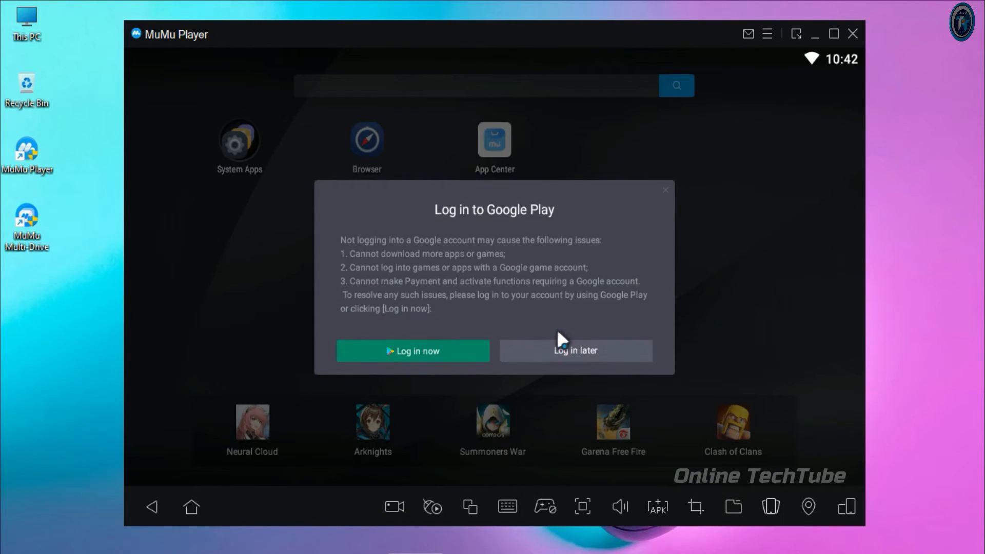
# Postpone the Google Play login and check the emulator version under About Us.
pyautogui.click(574, 351)
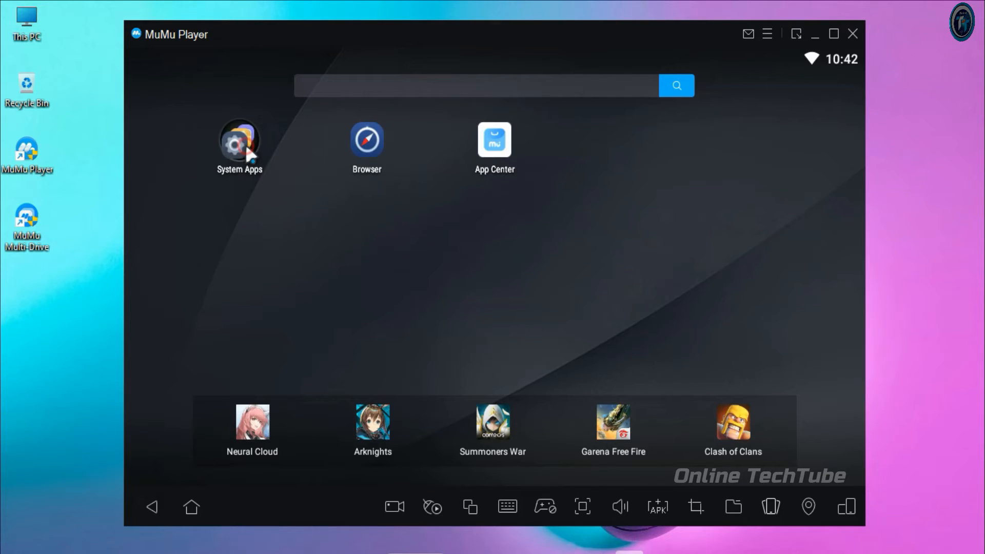
pyautogui.click(239, 140)
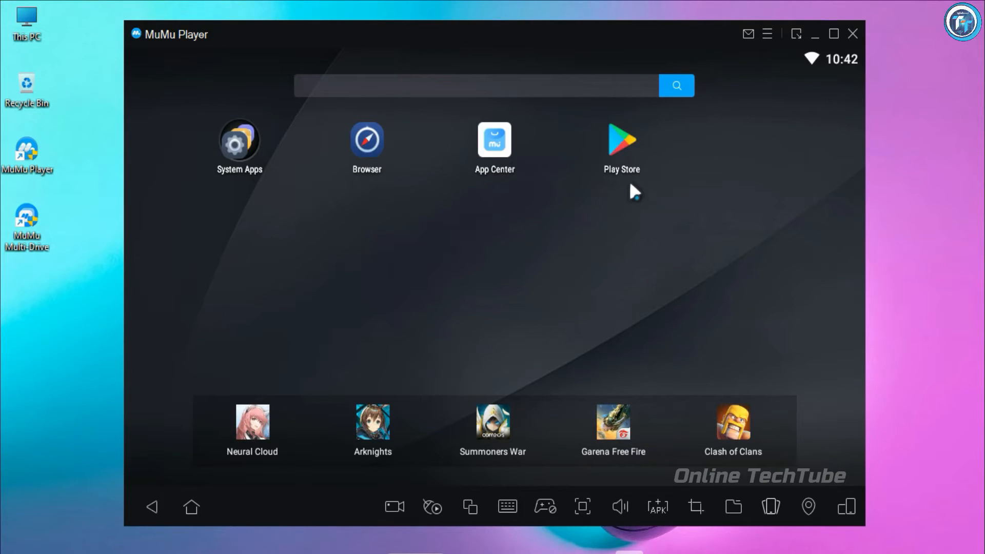
pyautogui.click(766, 33)
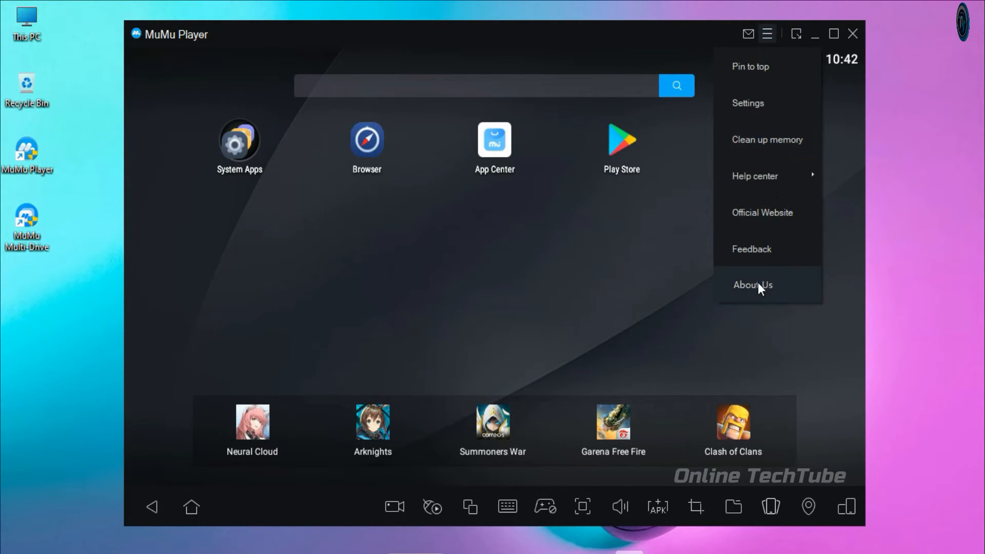
pyautogui.click(752, 285)
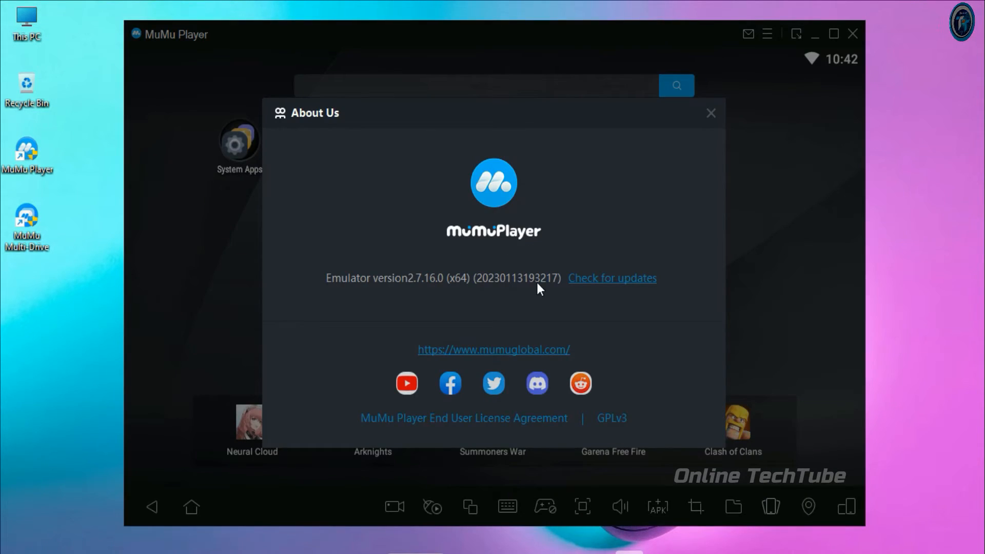
pyautogui.click(711, 113)
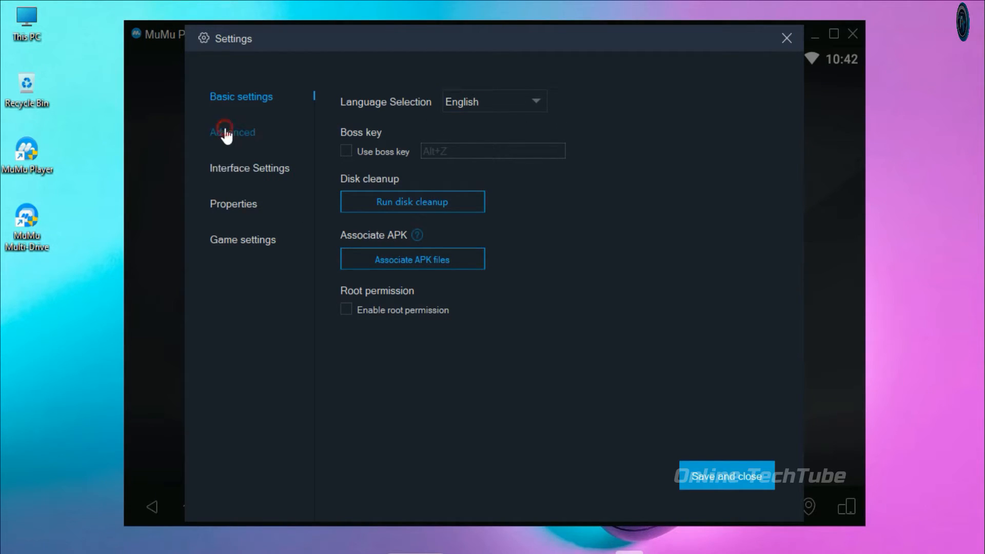
# View the Advanced rendering and performance options and the Properties settings.
pyautogui.click(232, 132)
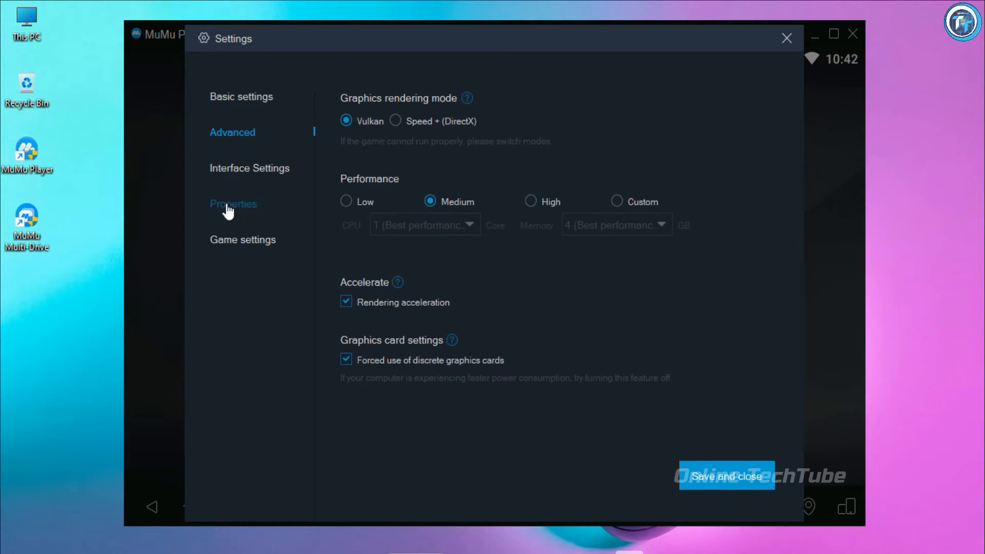
pyautogui.click(250, 167)
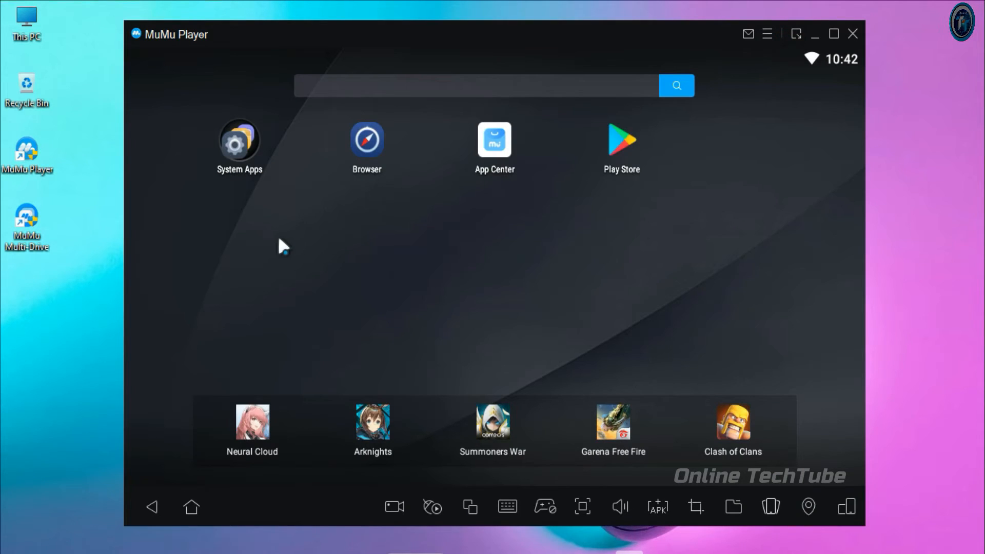
# Open Android Settings > About tablet and trigger the Android 6.0.1 Marshmallow easter egg.
pyautogui.click(239, 140)
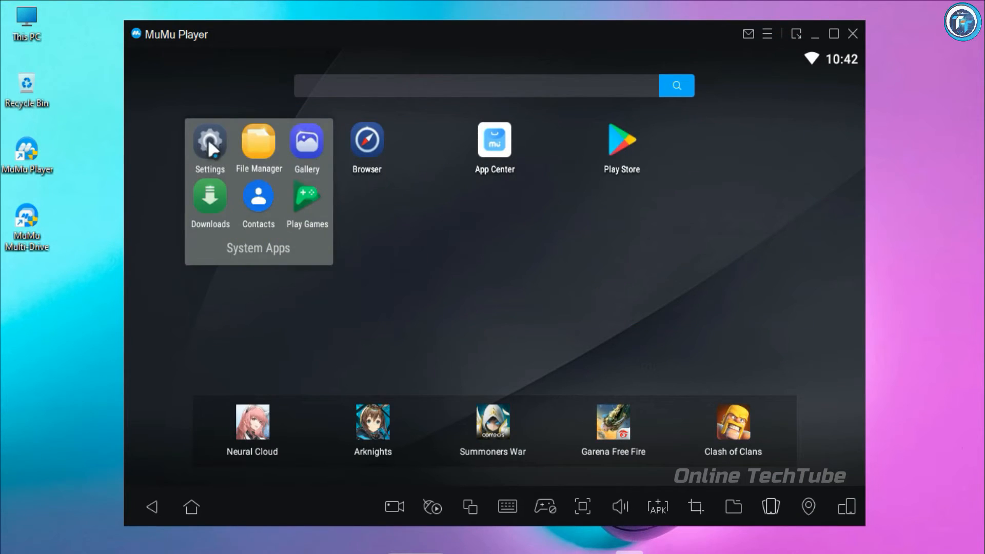
pyautogui.click(209, 143)
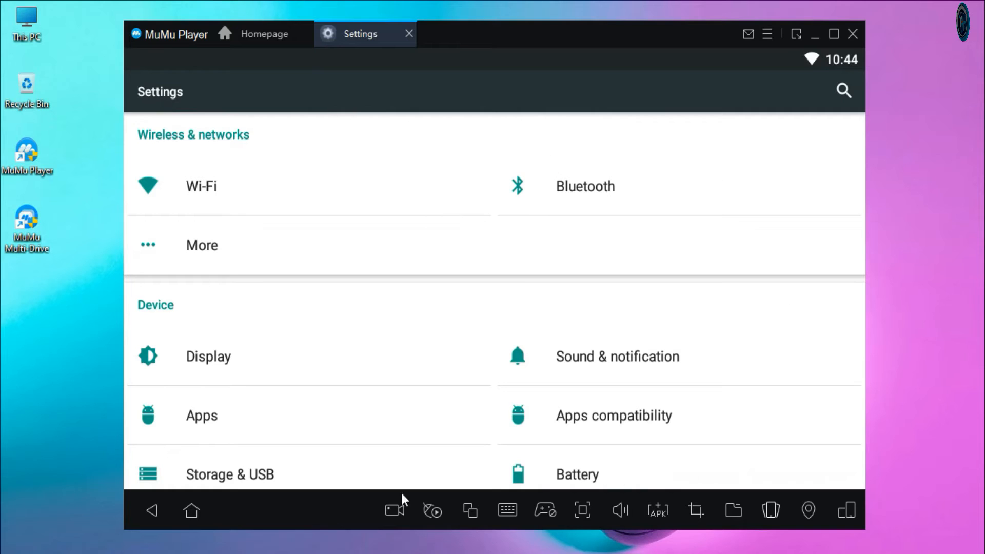
pyautogui.scroll(-3)
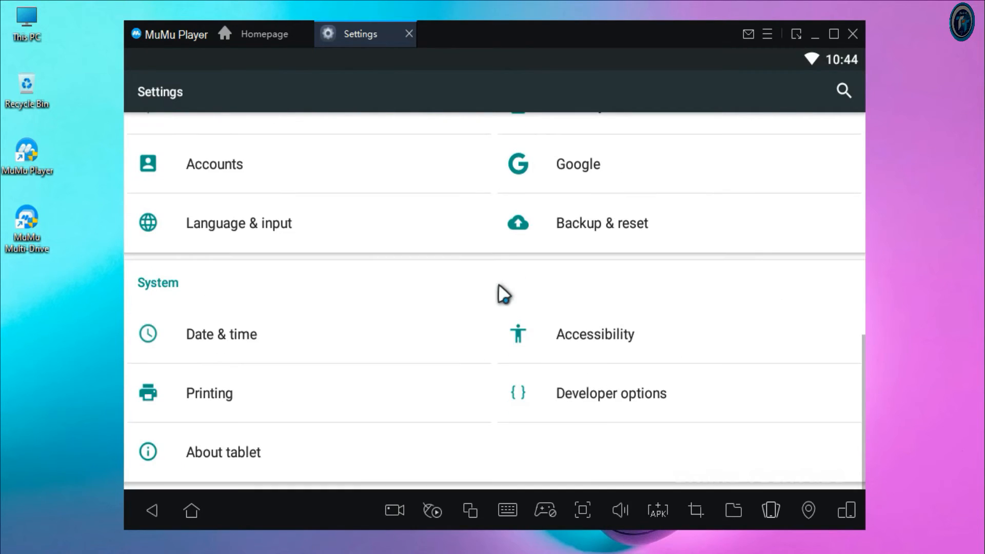
pyautogui.click(222, 451)
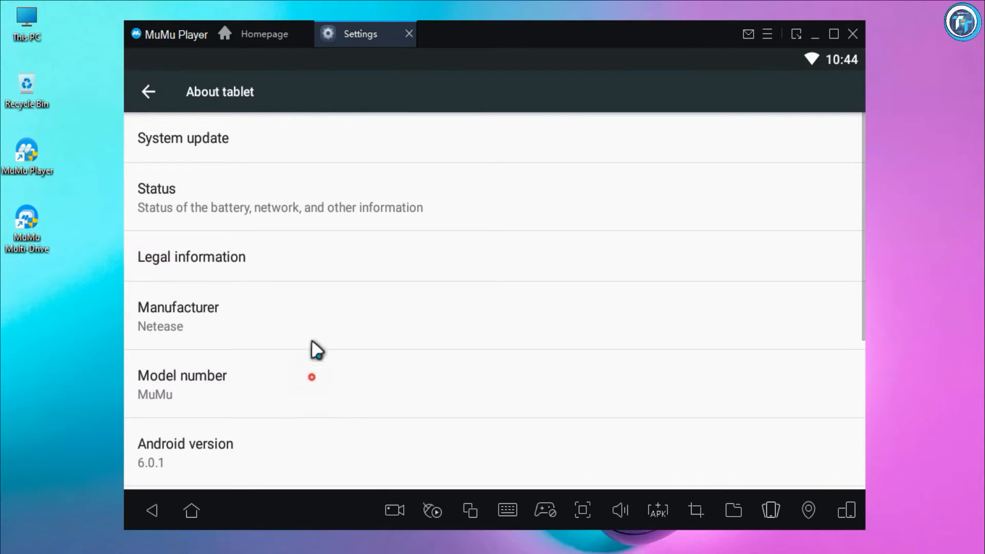
pyautogui.scroll(-3)
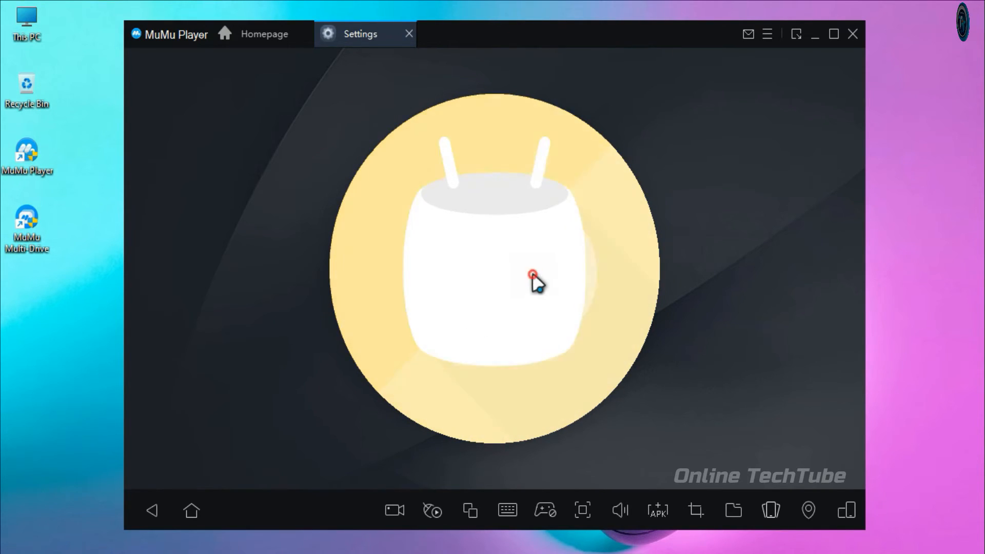
pyautogui.click(409, 33)
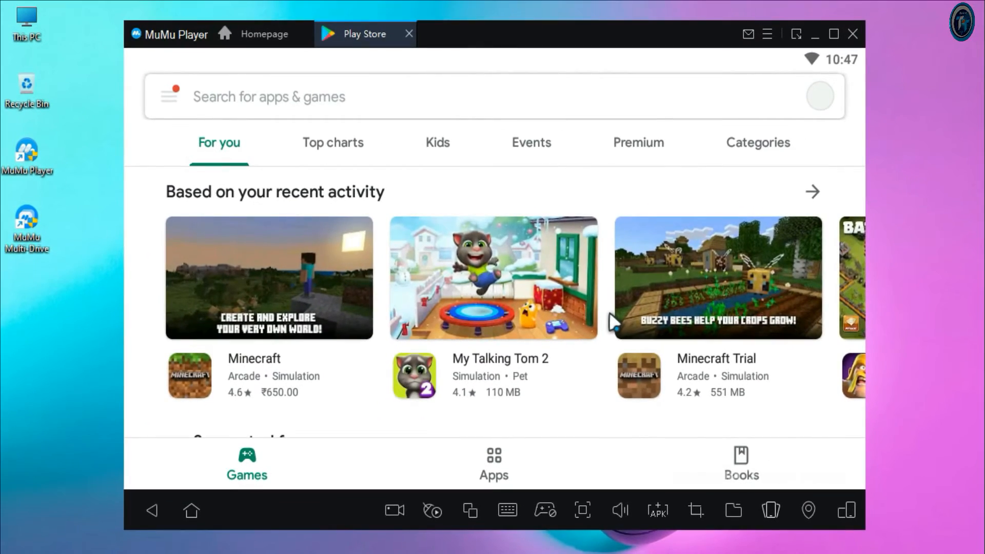
pyautogui.moveTo(371, 149)
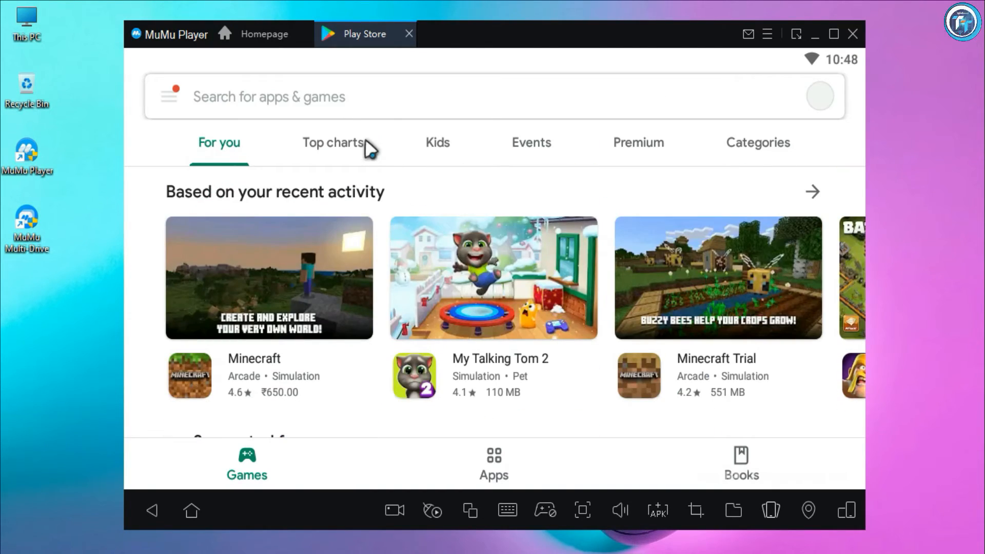
# Search the Play Store for 'FREE FIRE' and install Free Fire MAX.
pyautogui.click(269, 96)
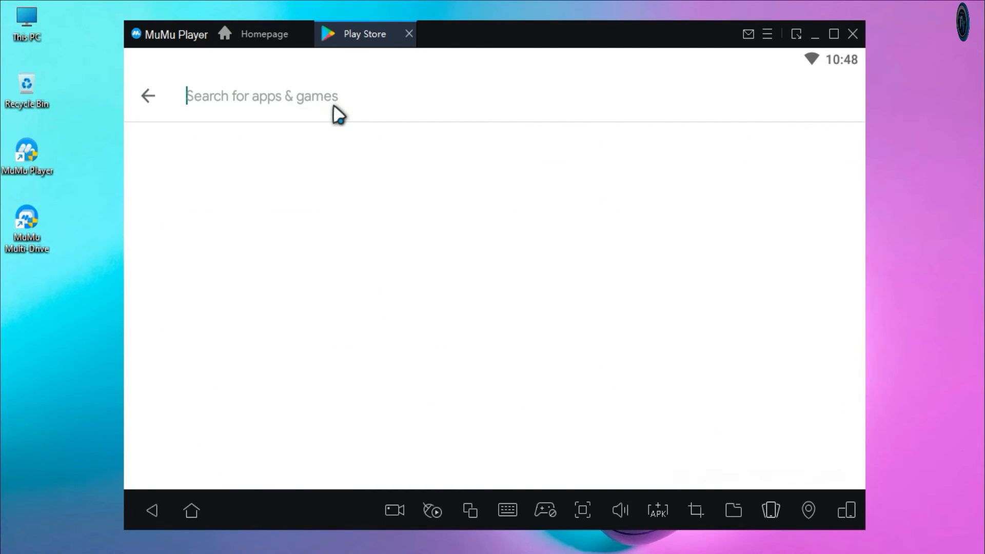
pyautogui.write('FREE FIRE')
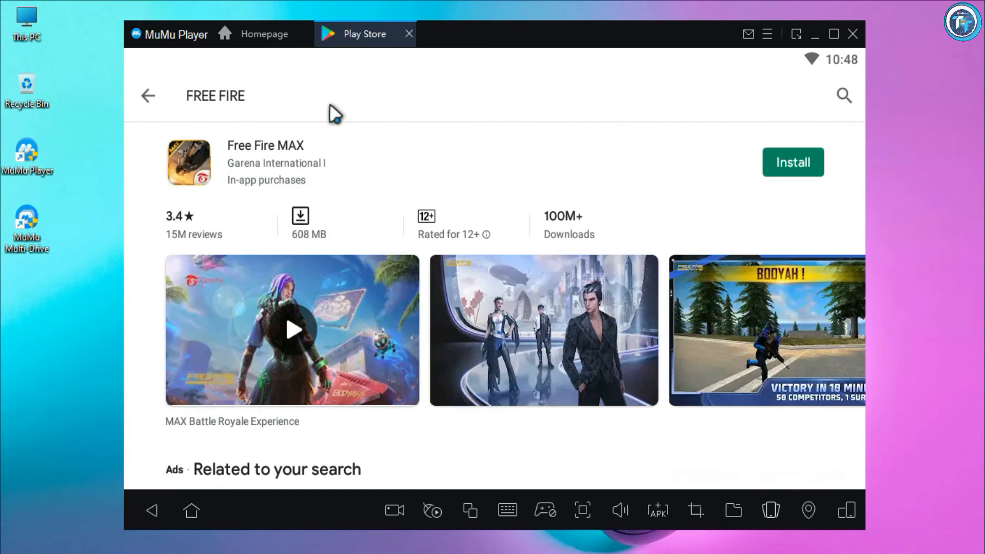
pyautogui.click(792, 162)
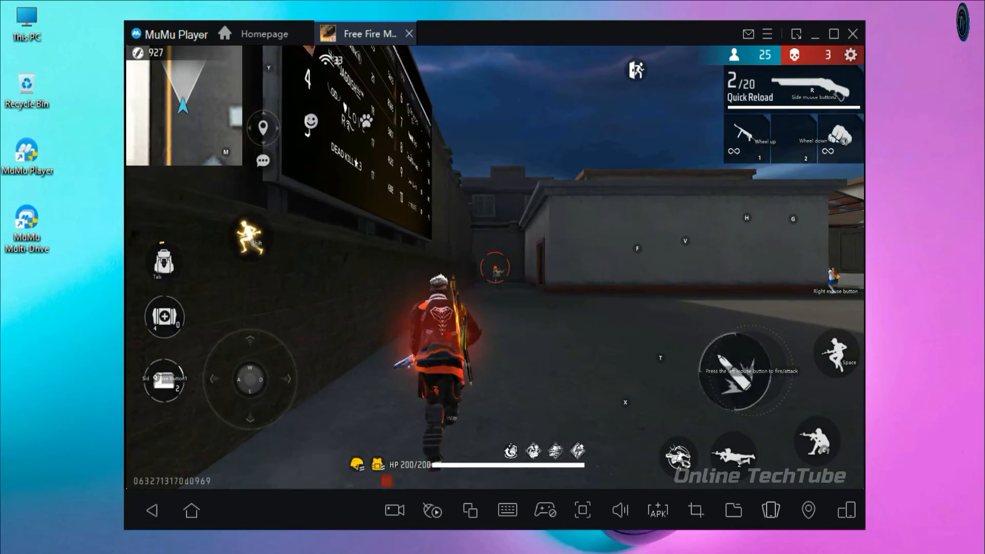
# Fire at the enemy ahead to score an elimination.
pyautogui.click(747, 371)
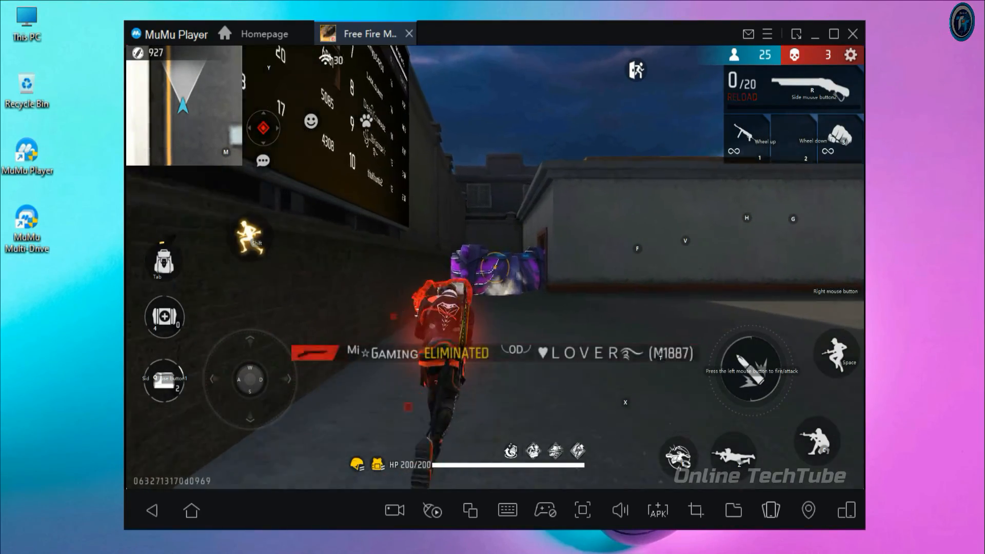